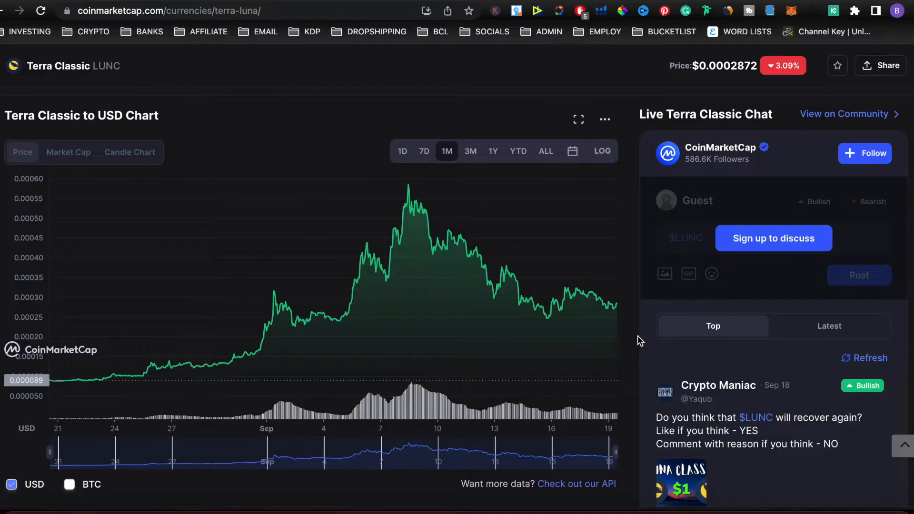
mouse_move(117, 375)
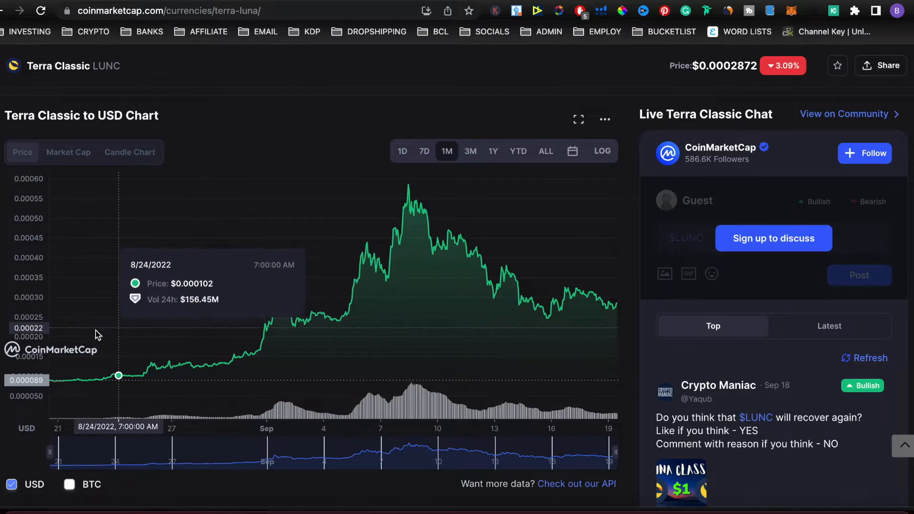
mouse_move(336, 340)
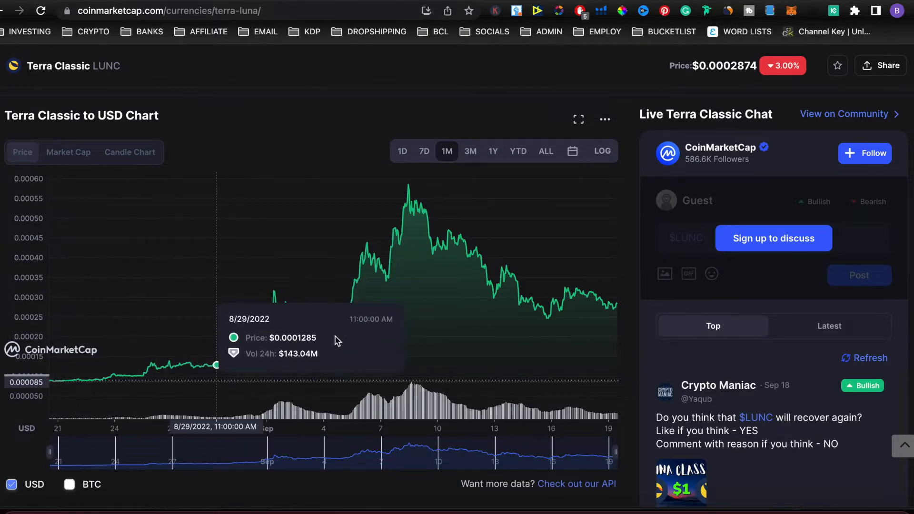
mouse_move(416, 337)
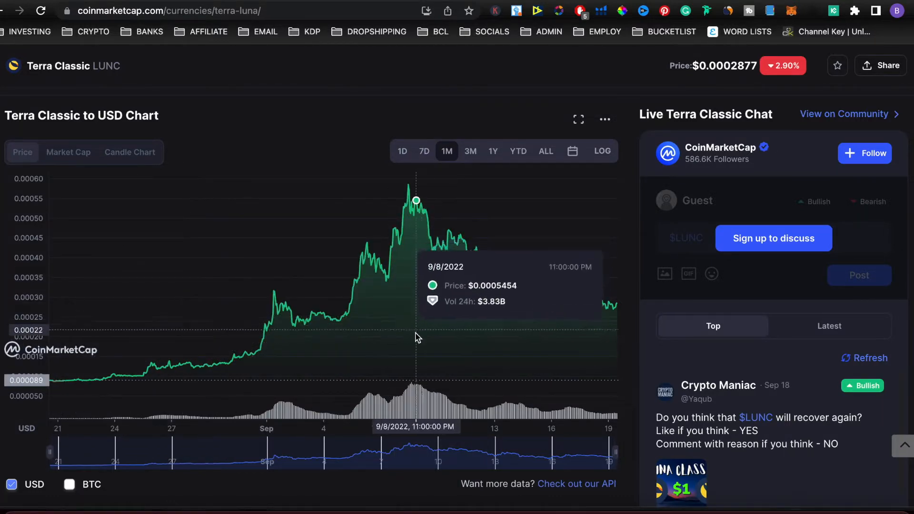
mouse_move(437, 236)
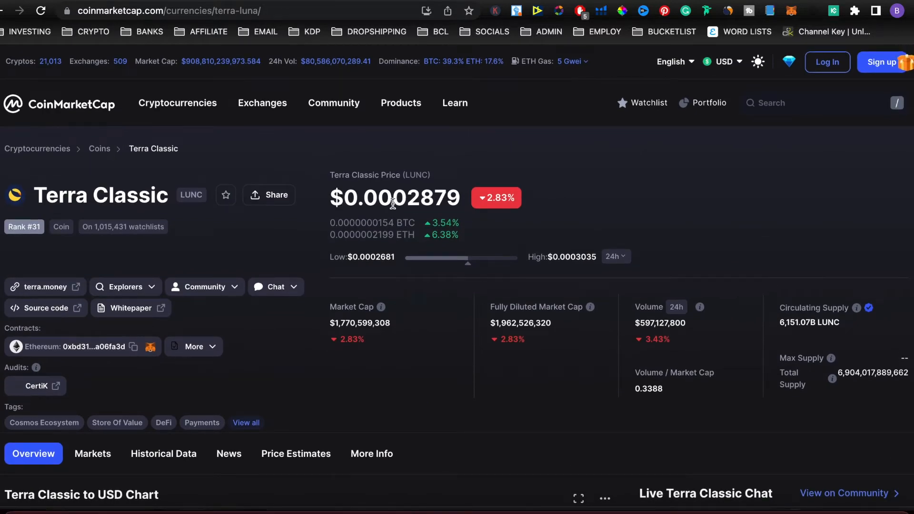
mouse_move(581, 245)
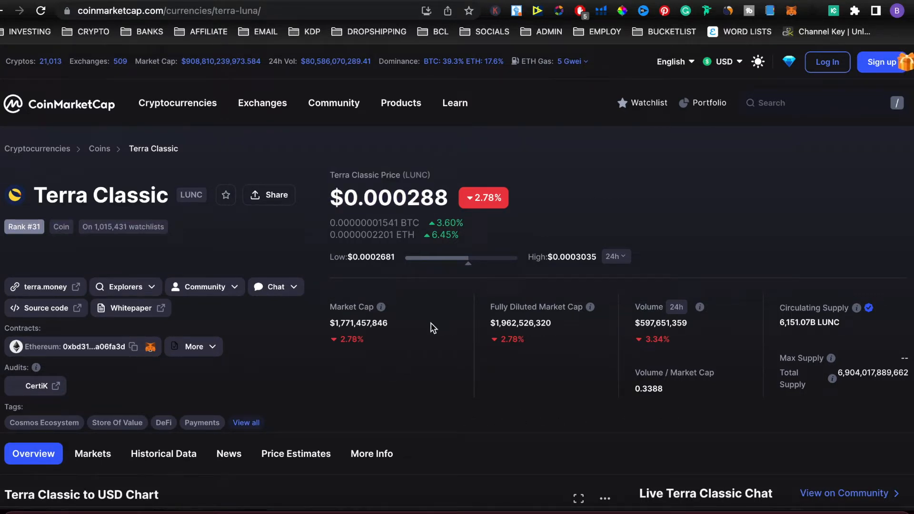
- Select the Terra Classic market cap figure and scroll through the price page
double_click(358, 322)
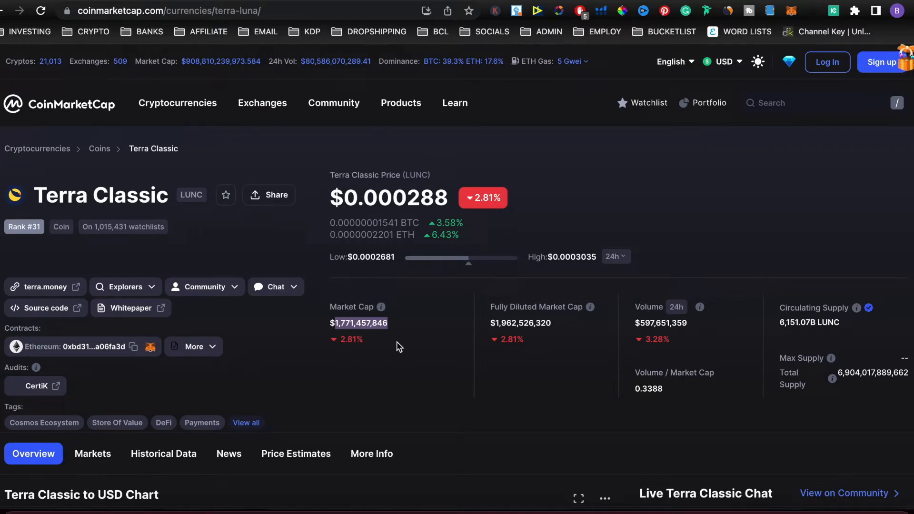
mouse_move(560, 229)
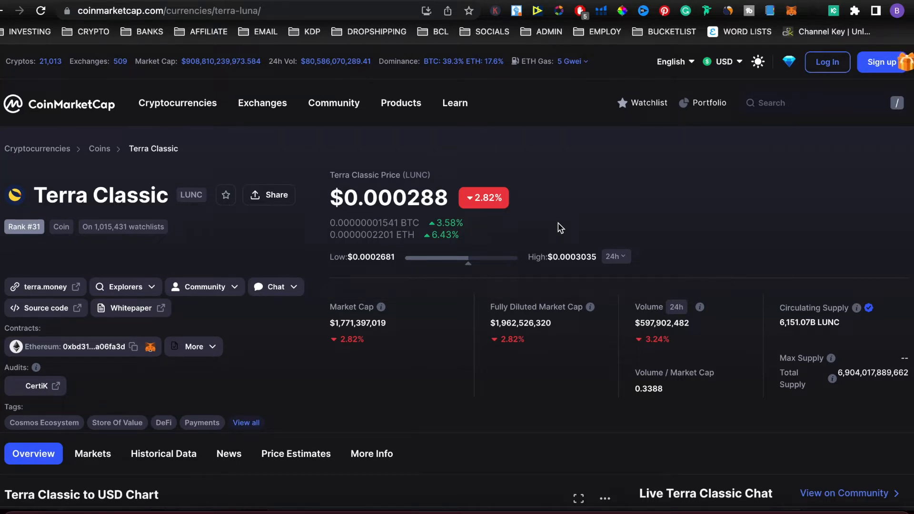
mouse_move(715, 207)
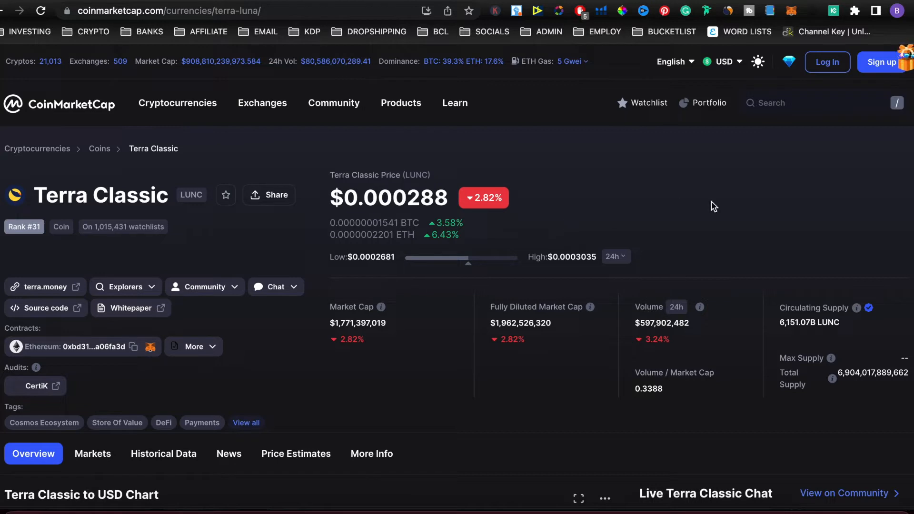
scroll(down, 3)
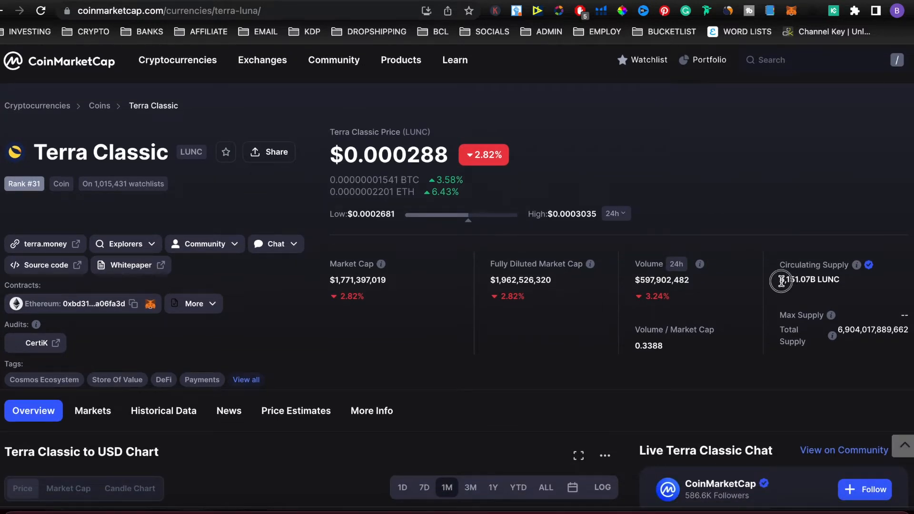
mouse_move(802, 297)
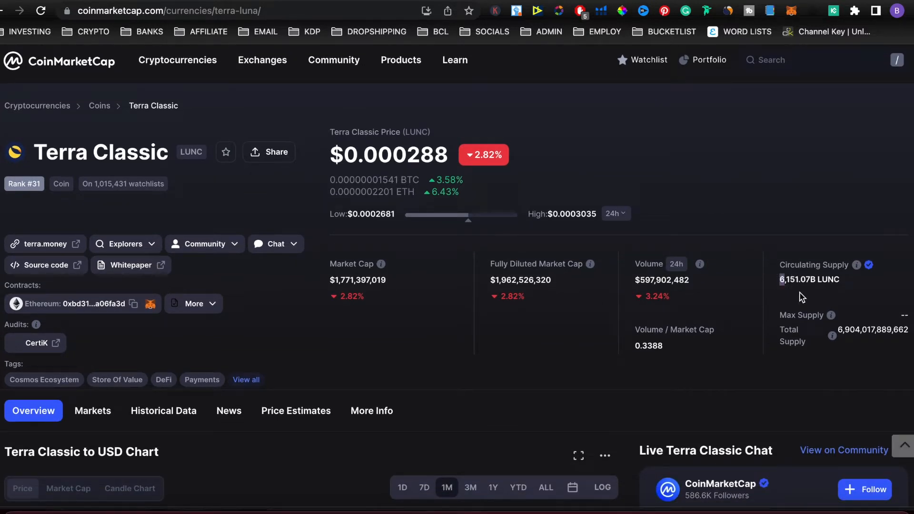
scroll(down, 3)
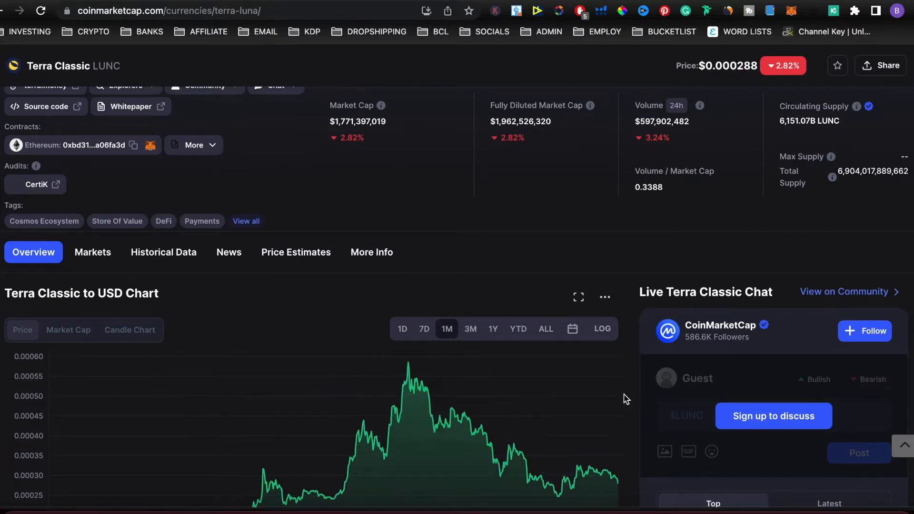
scroll(down, 3)
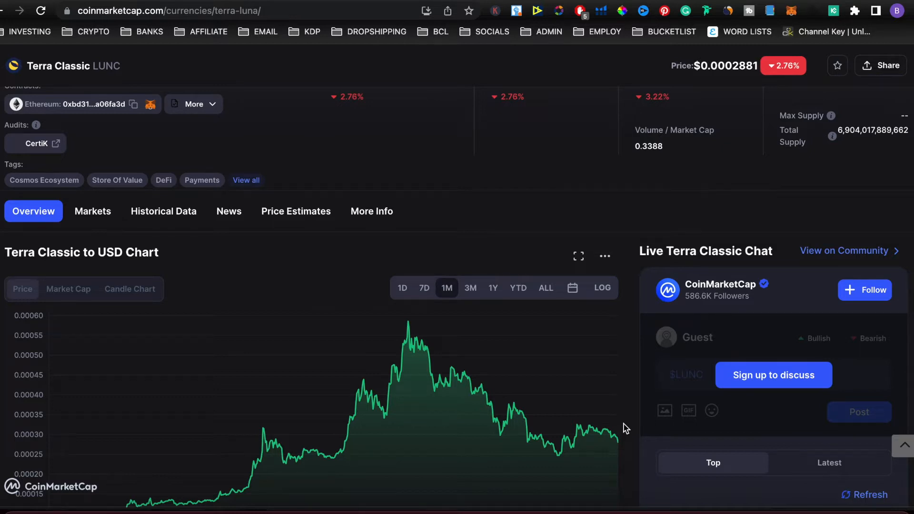
scroll(up, 3)
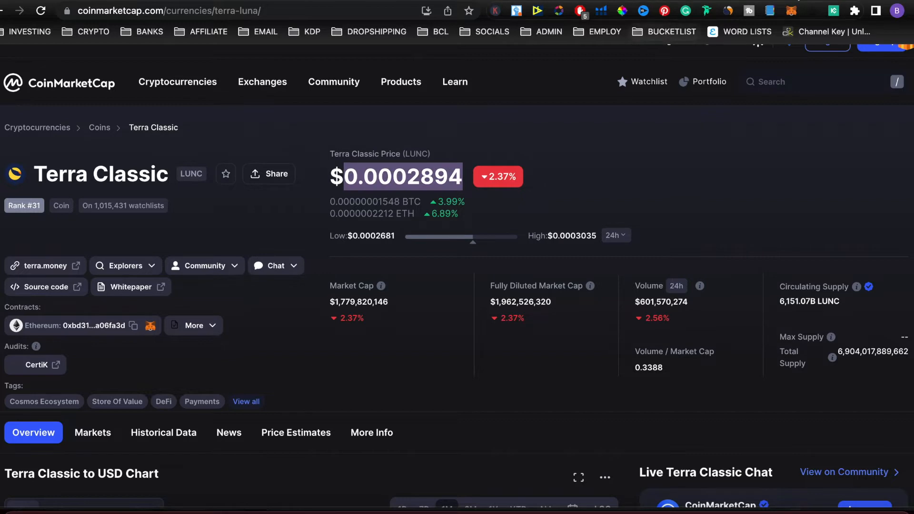
- Go to calculator.net and start an addition with 1 +
text(calculator.net)
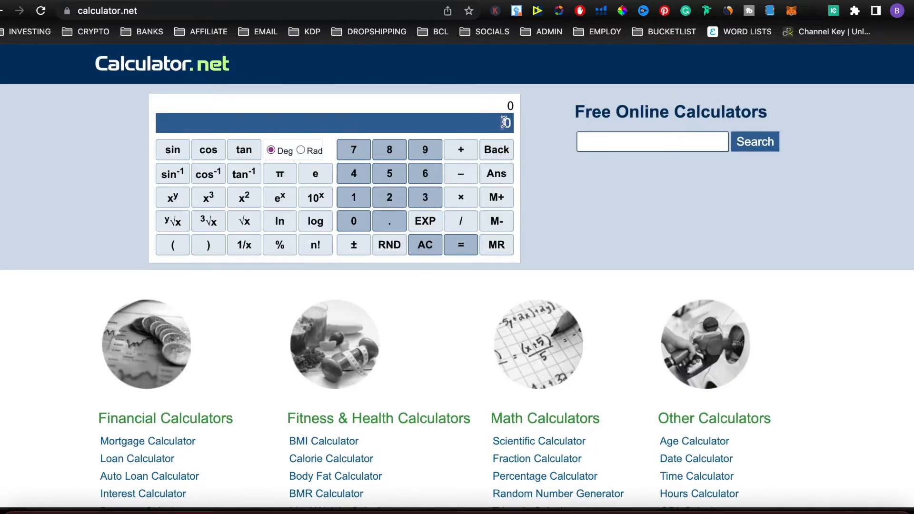
click(353, 197)
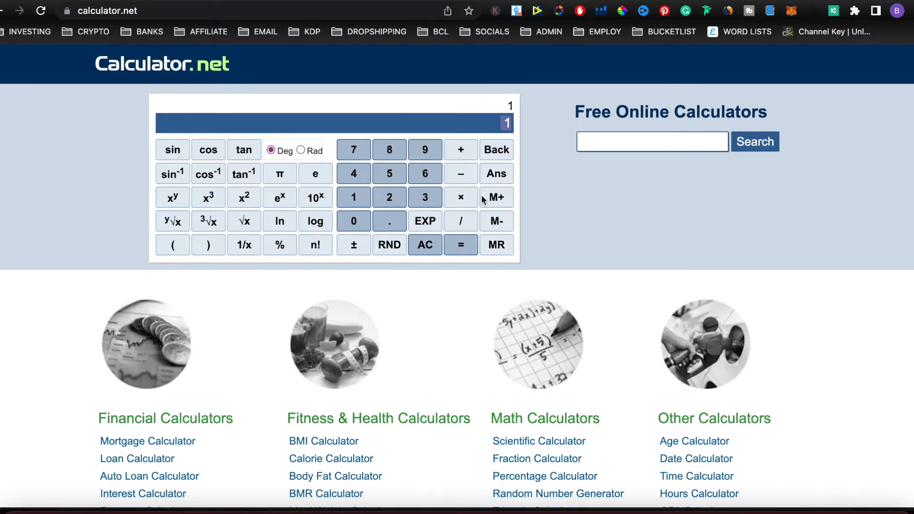
click(461, 221)
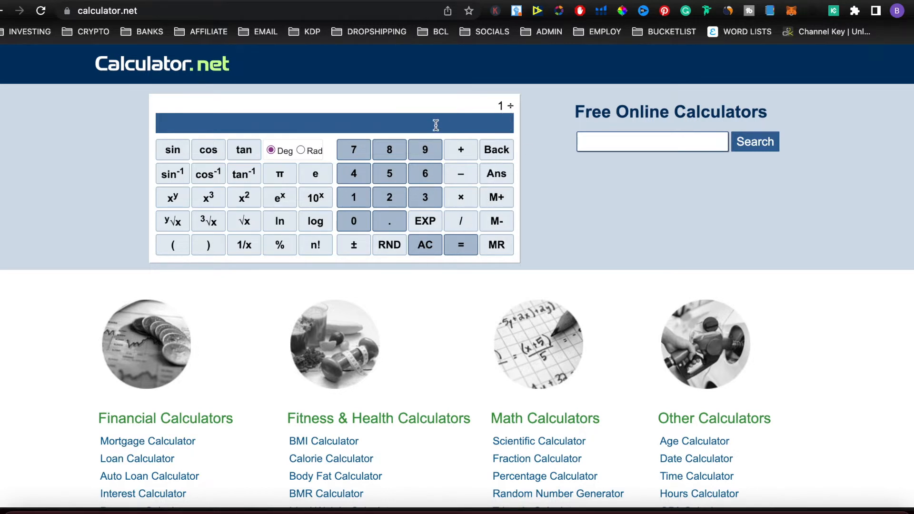
click(461, 245)
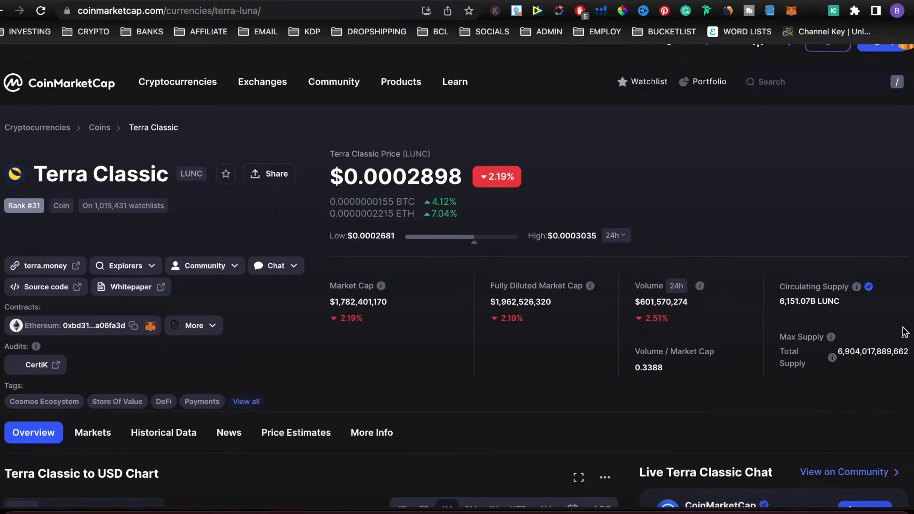
mouse_move(855, 312)
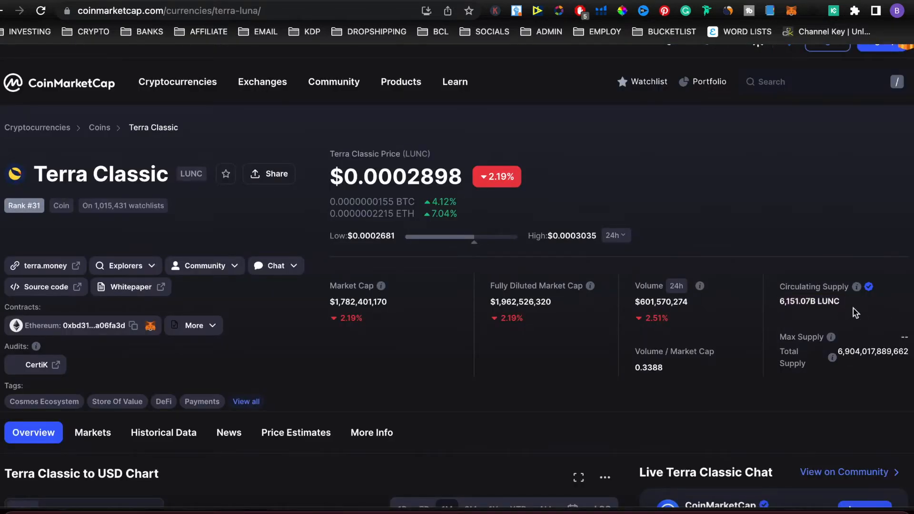
double_click(809, 301)
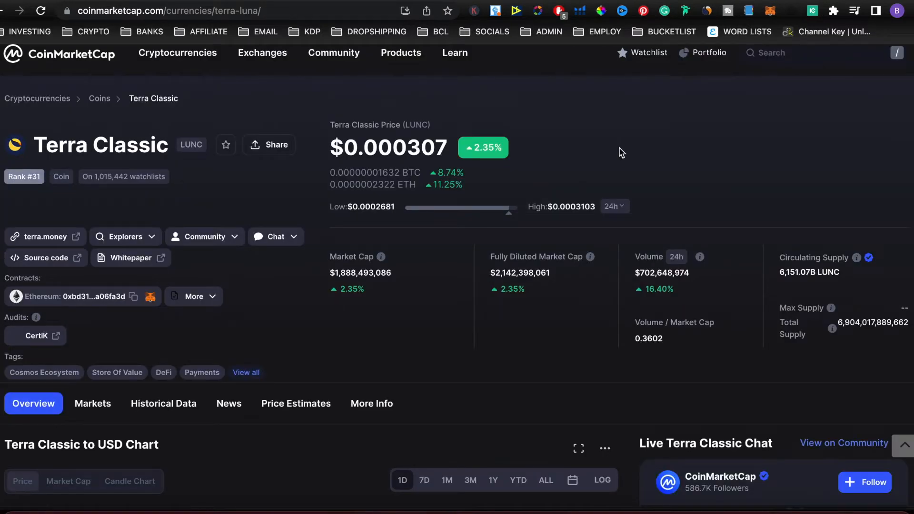
mouse_move(789, 261)
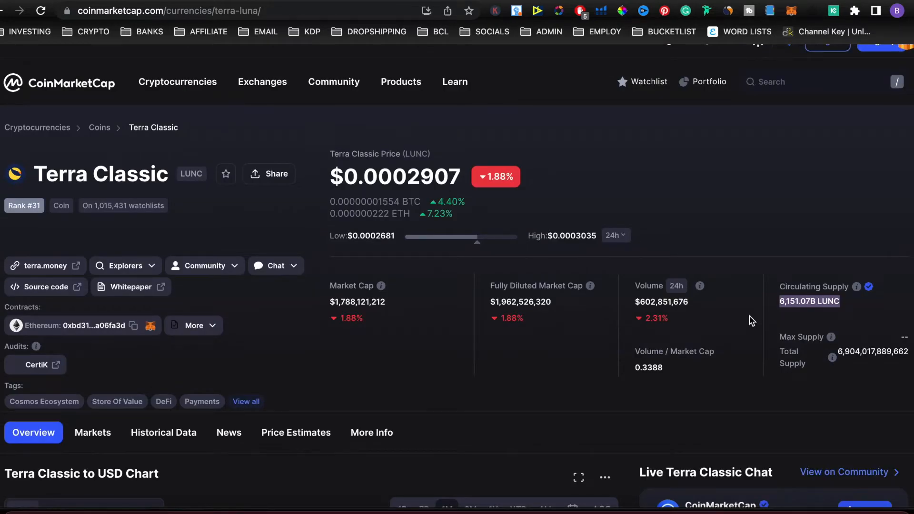
scroll(down, 3)
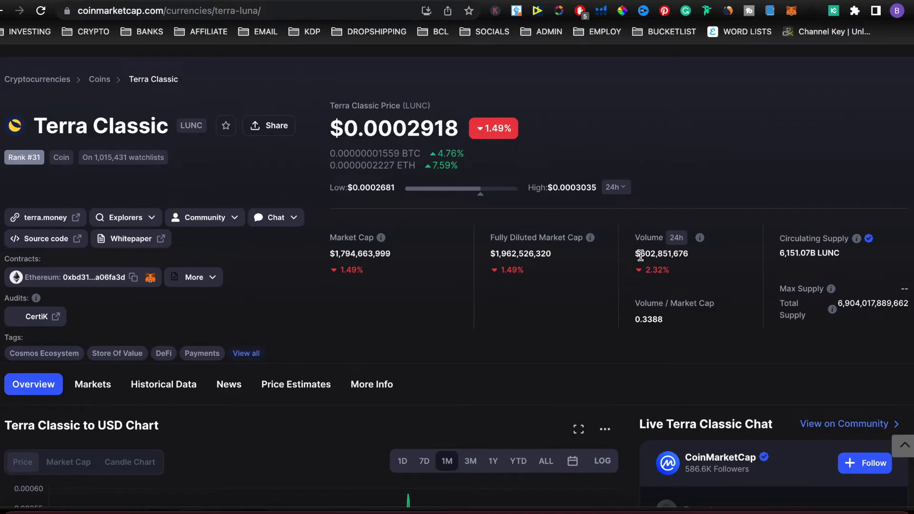
mouse_move(704, 264)
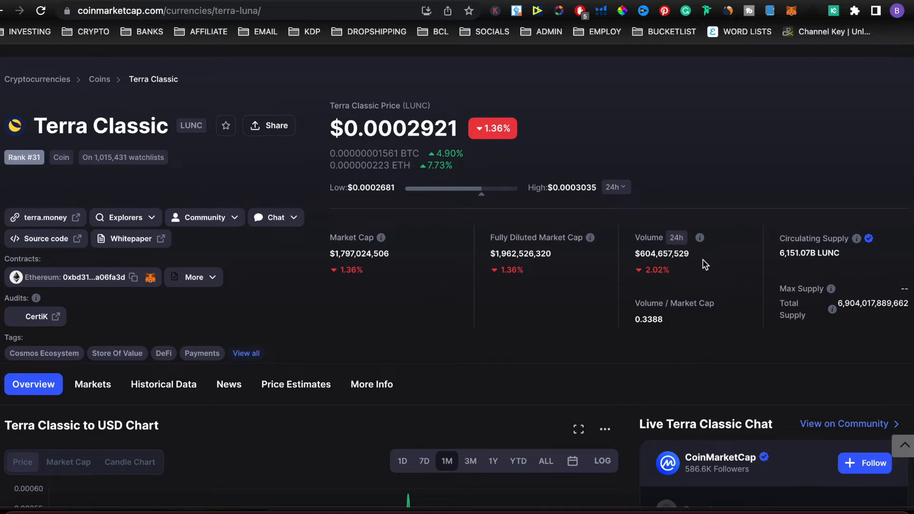
mouse_move(747, 207)
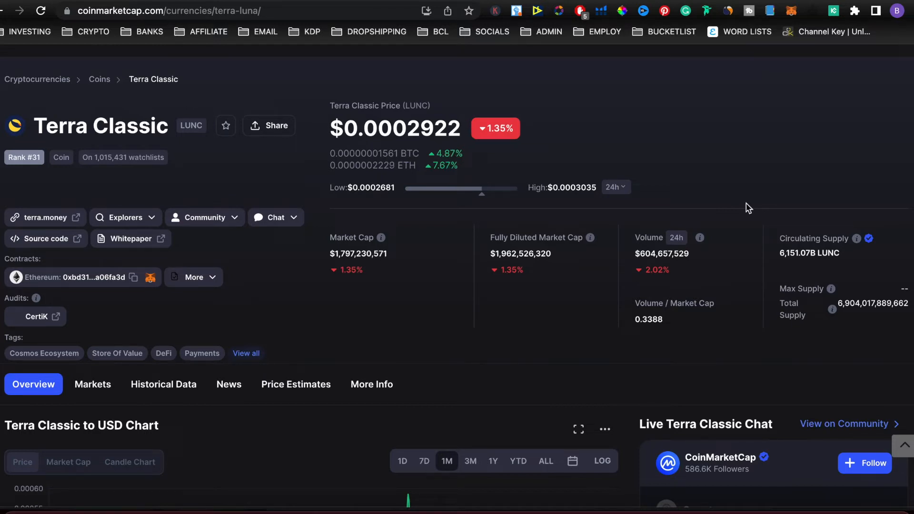
double_click(662, 253)
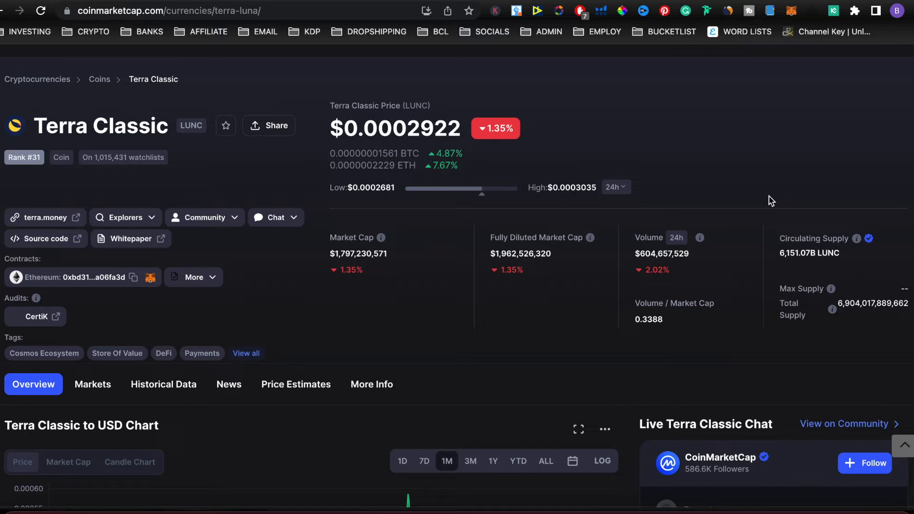
mouse_move(721, 190)
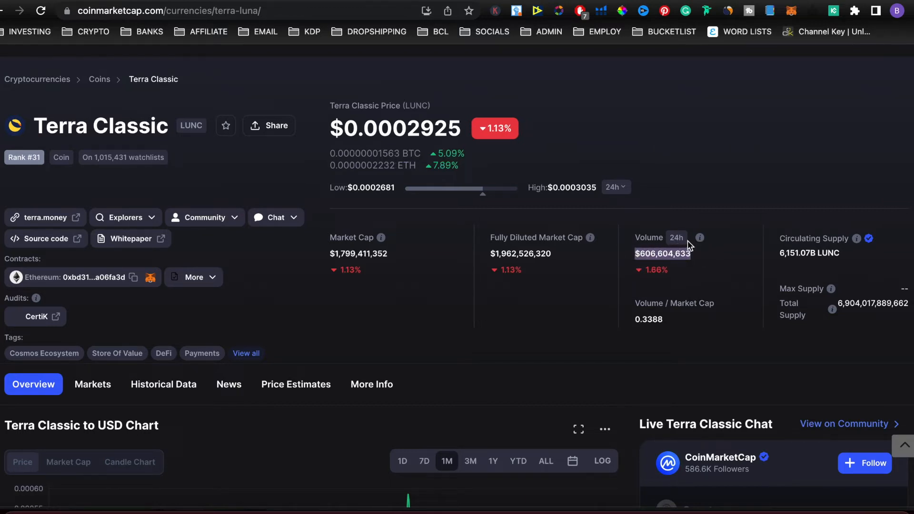
mouse_move(712, 260)
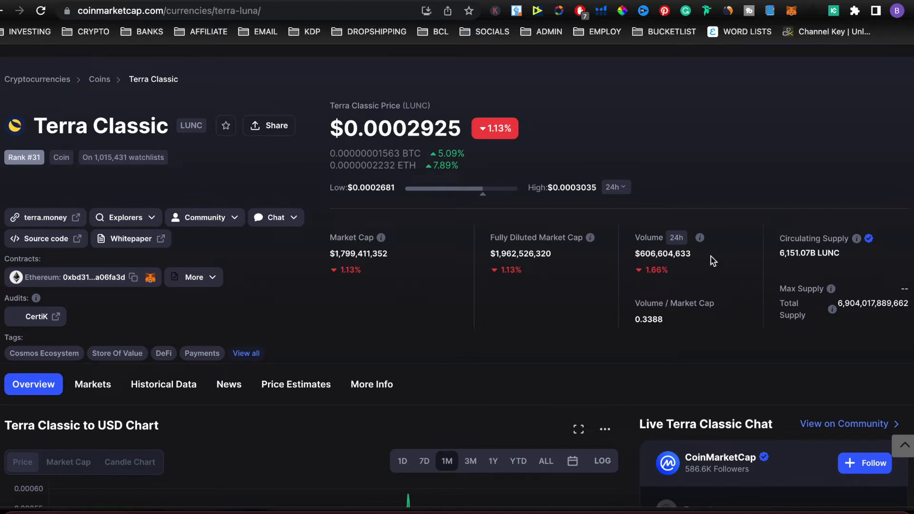
mouse_move(717, 262)
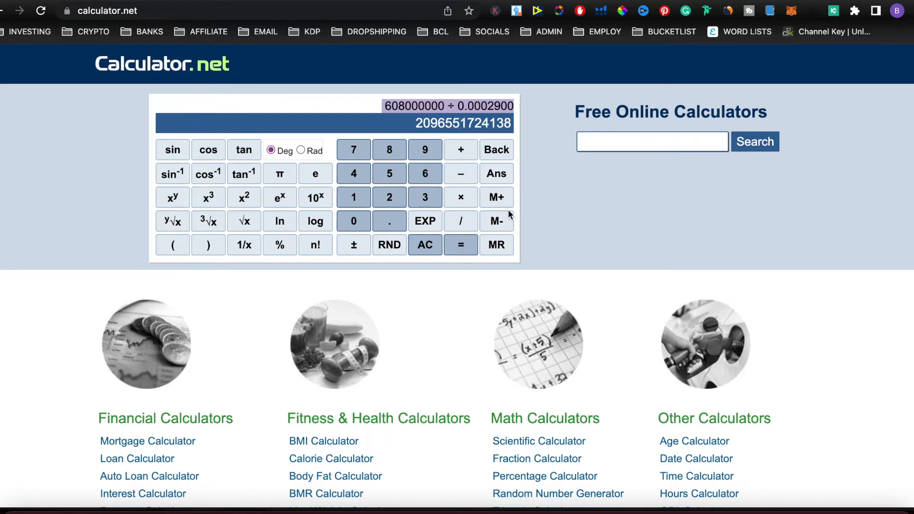
mouse_move(476, 211)
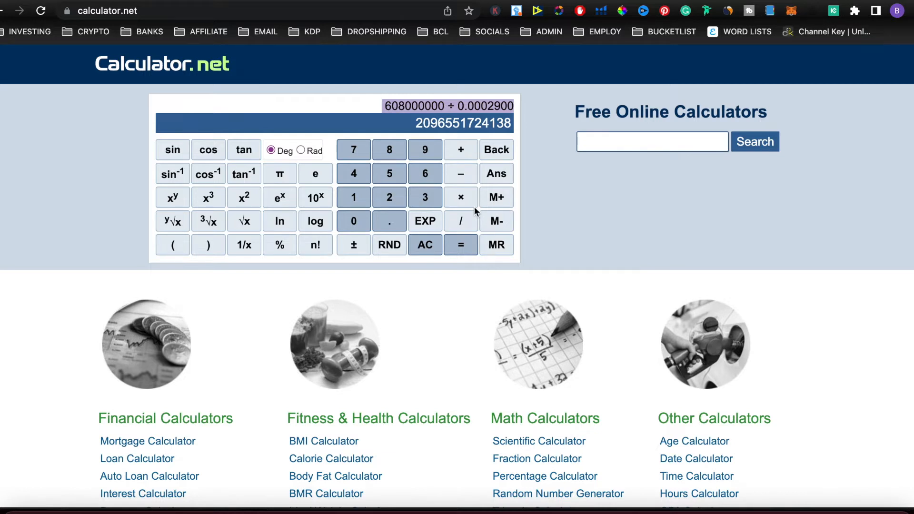
mouse_move(454, 210)
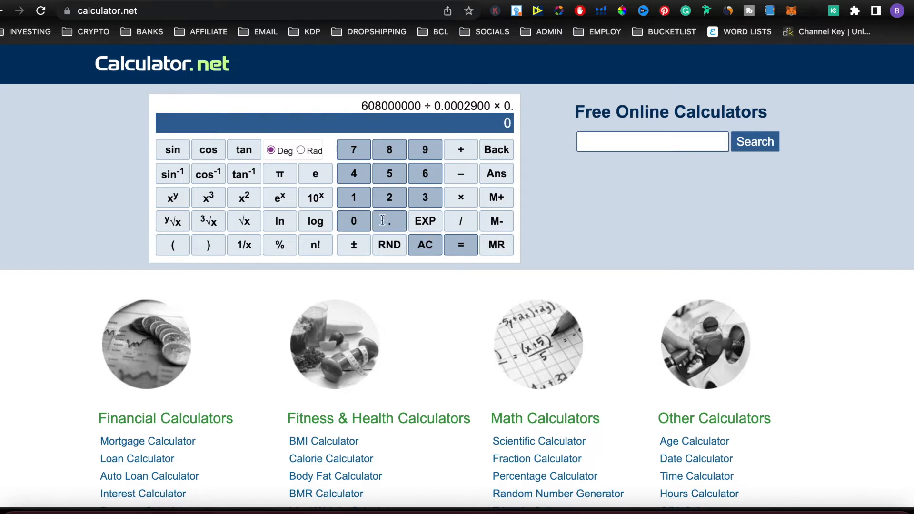
- Finish ×0.012 to get 25,158,620,690 daily burned LUNC and select the result
click(461, 245)
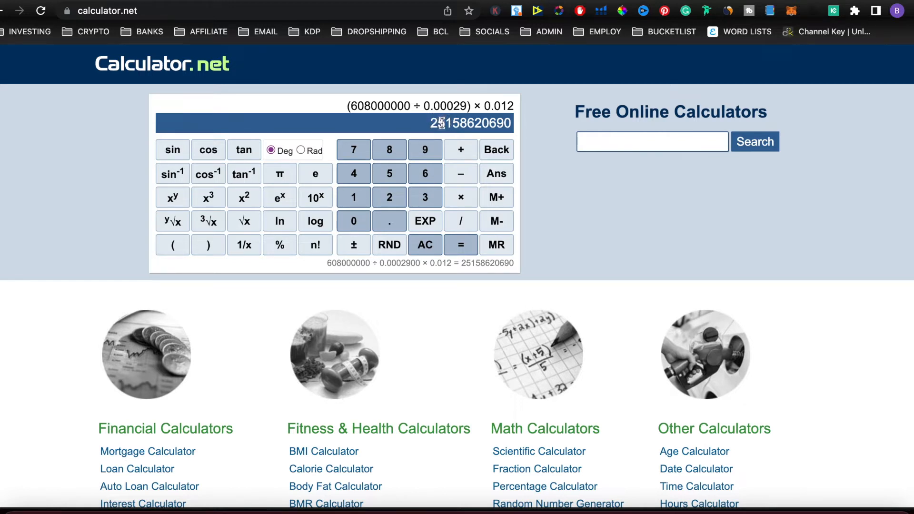
mouse_move(490, 125)
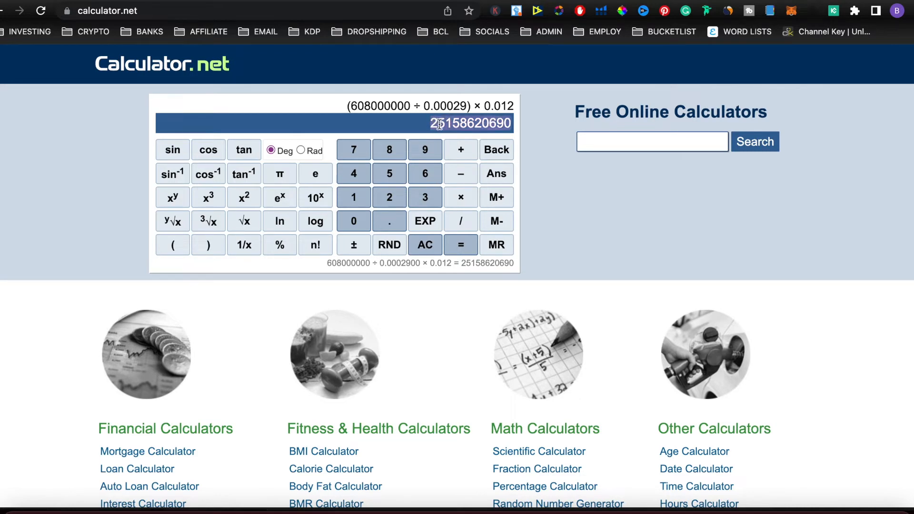
click(107, 10)
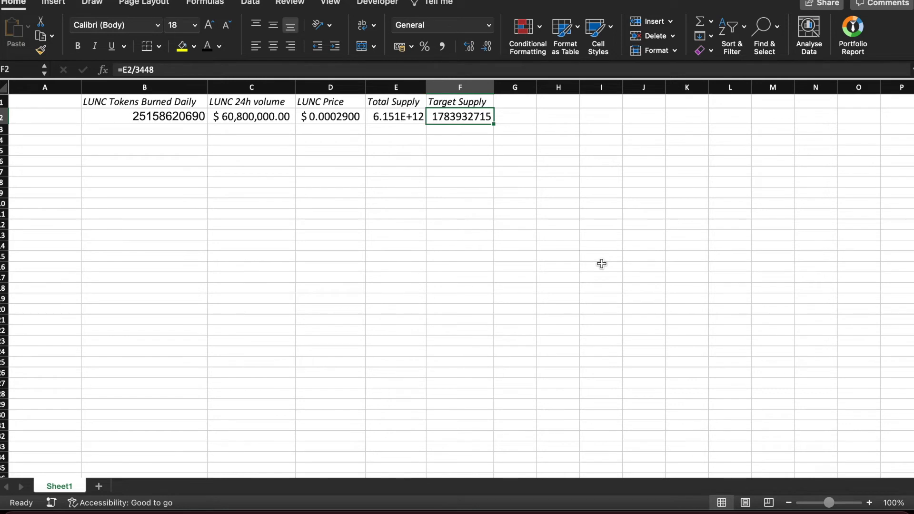
mouse_move(426, 102)
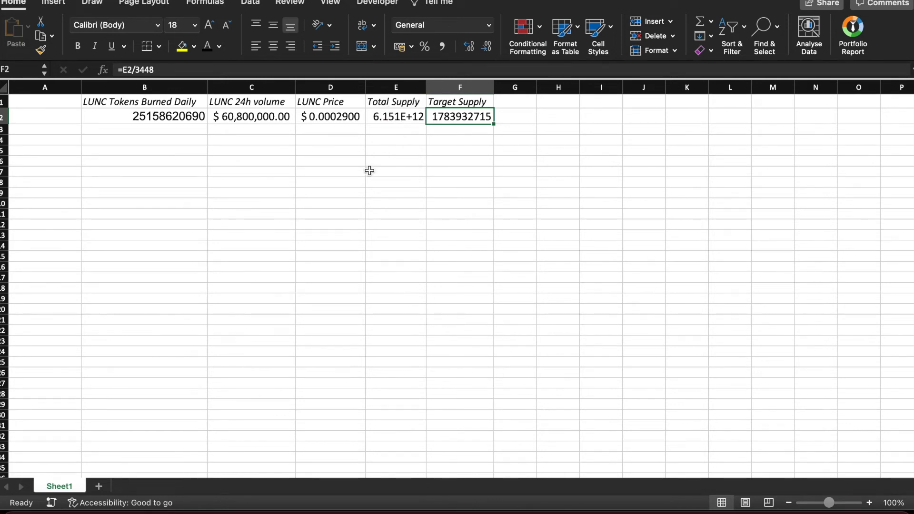
mouse_move(353, 94)
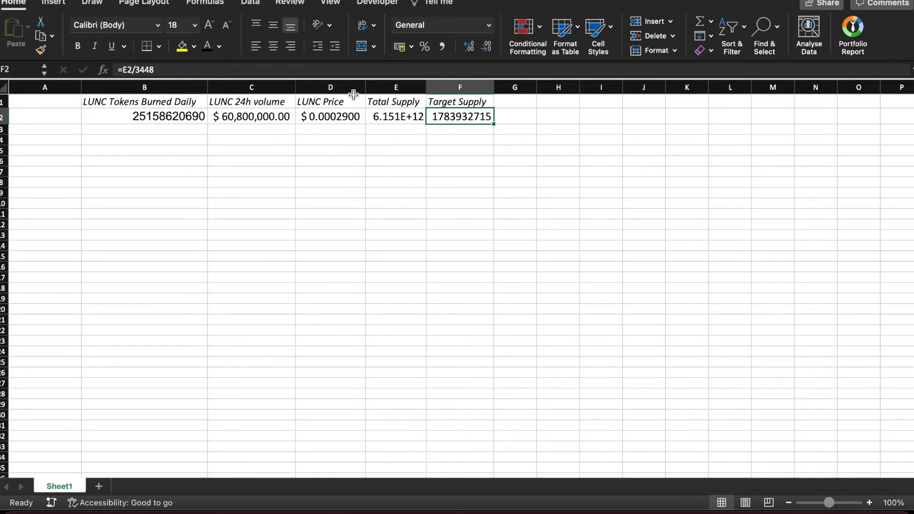
mouse_move(326, 101)
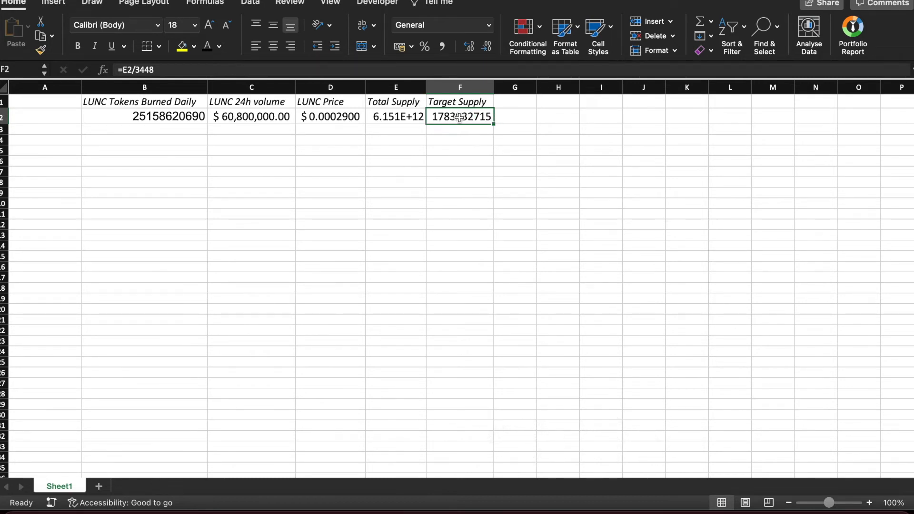
mouse_move(487, 237)
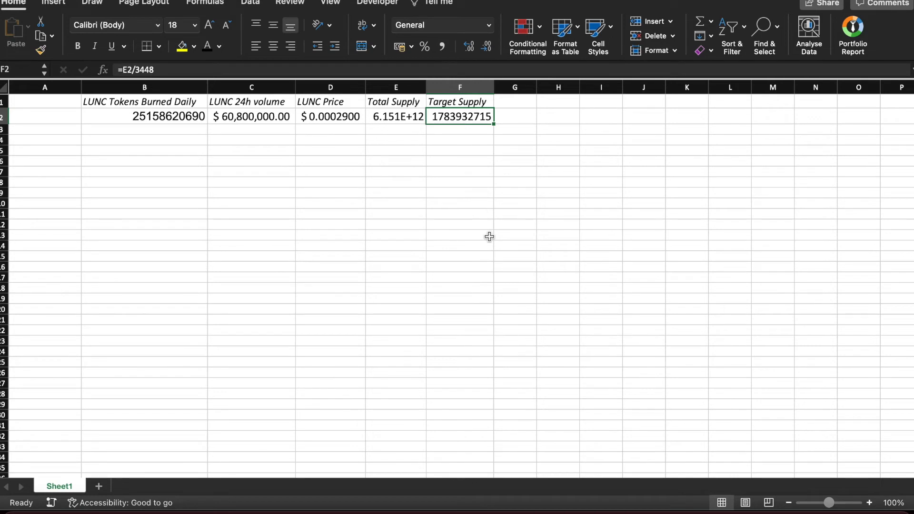
click(144, 115)
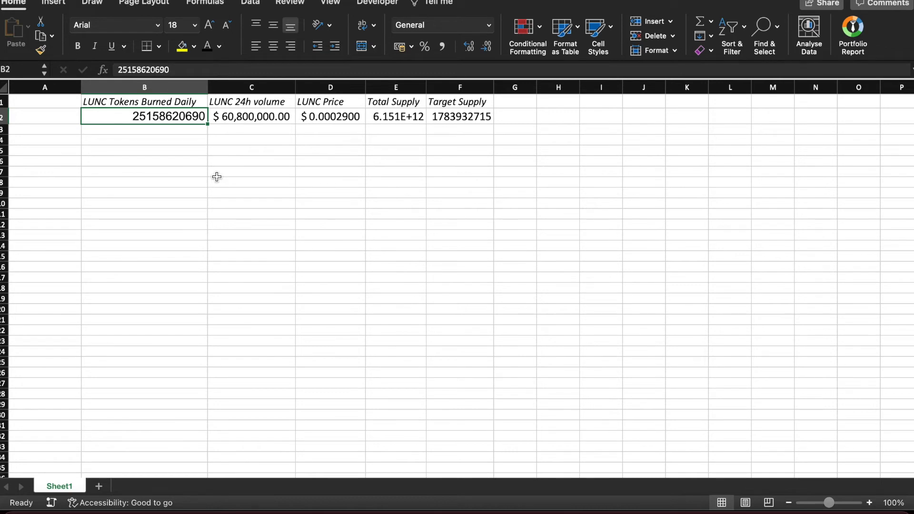
click(396, 116)
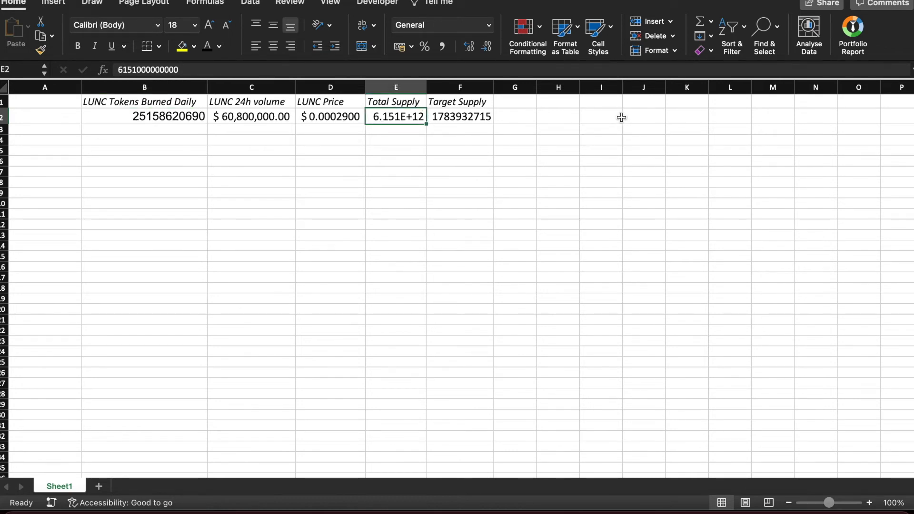
- Start the I2 formula =(E2-F2)/, subtracting target supply from total supply
text(=E2-)
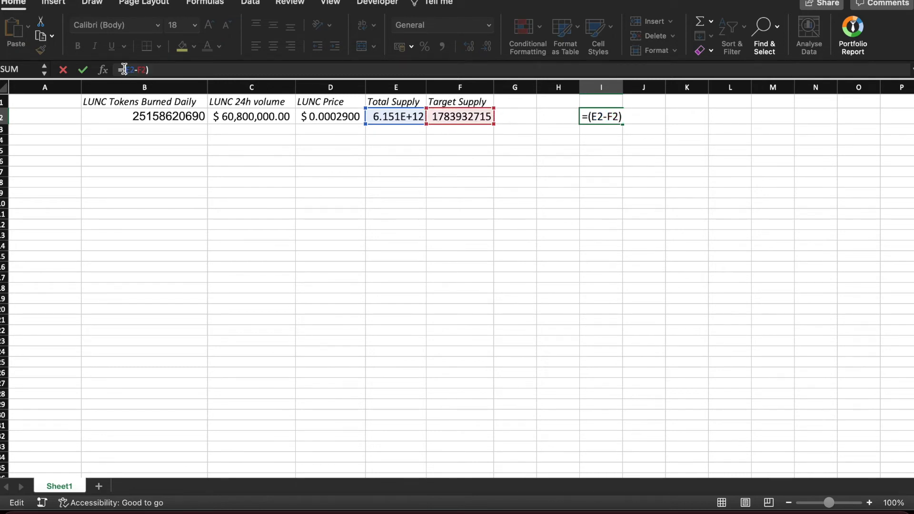
text(/)
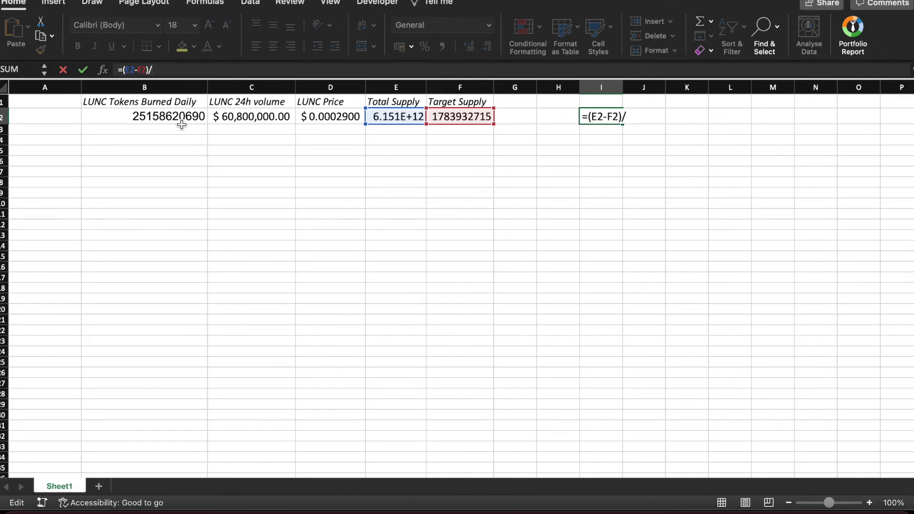
mouse_move(177, 102)
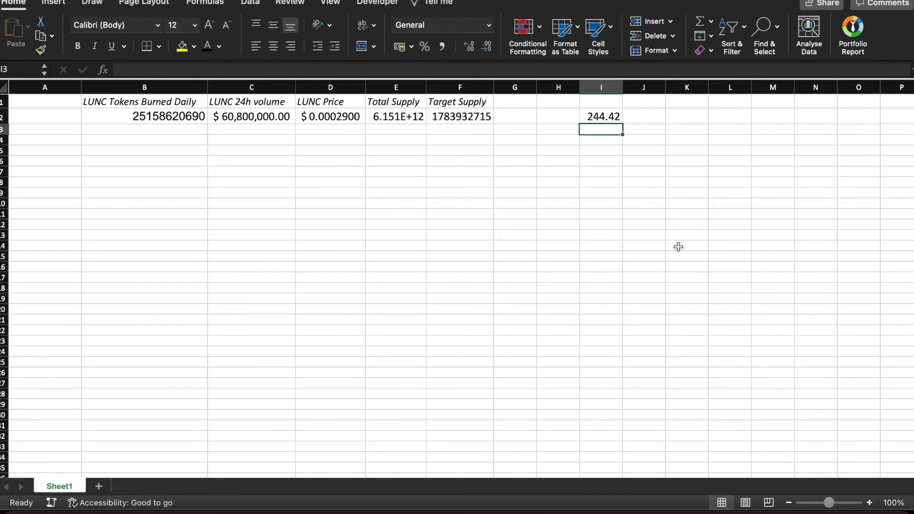
mouse_move(677, 214)
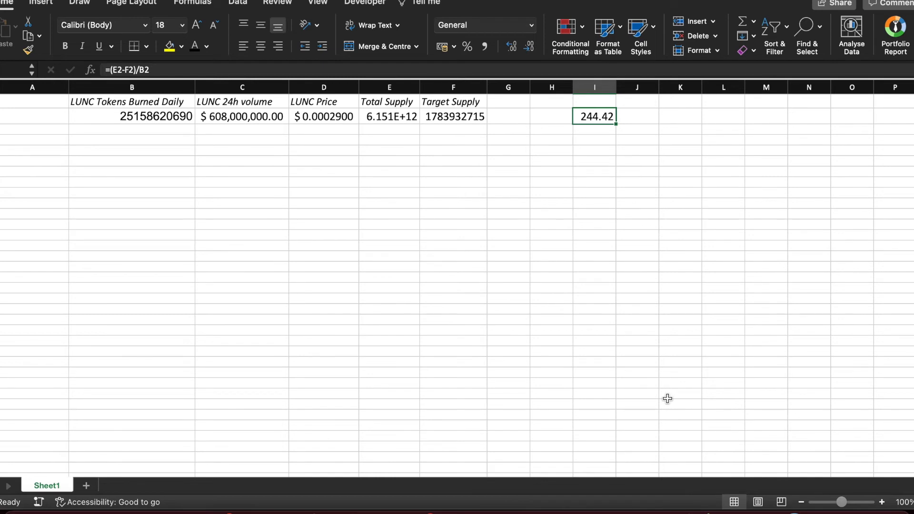
mouse_move(667, 244)
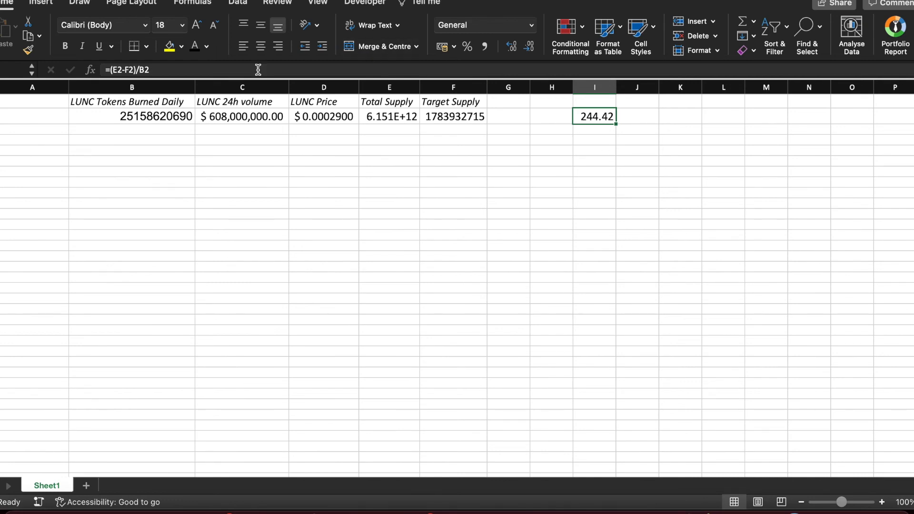
mouse_move(235, 140)
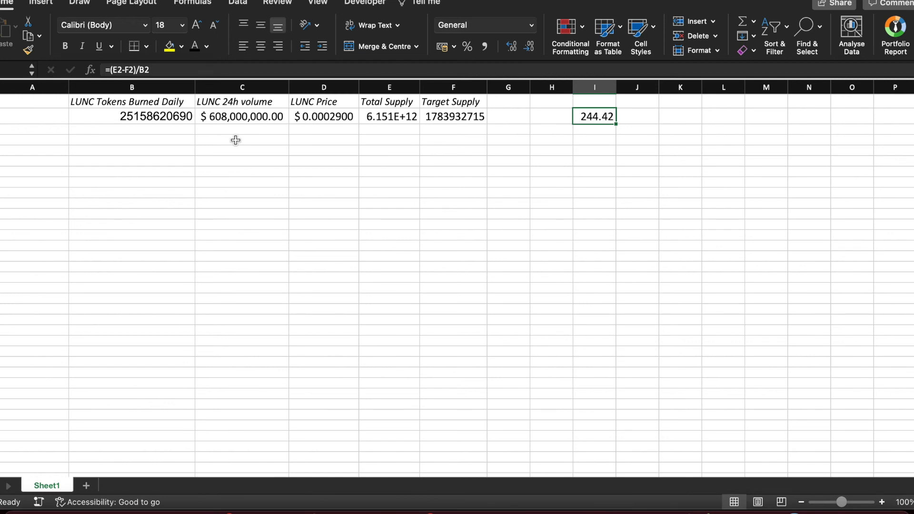
mouse_move(272, 128)
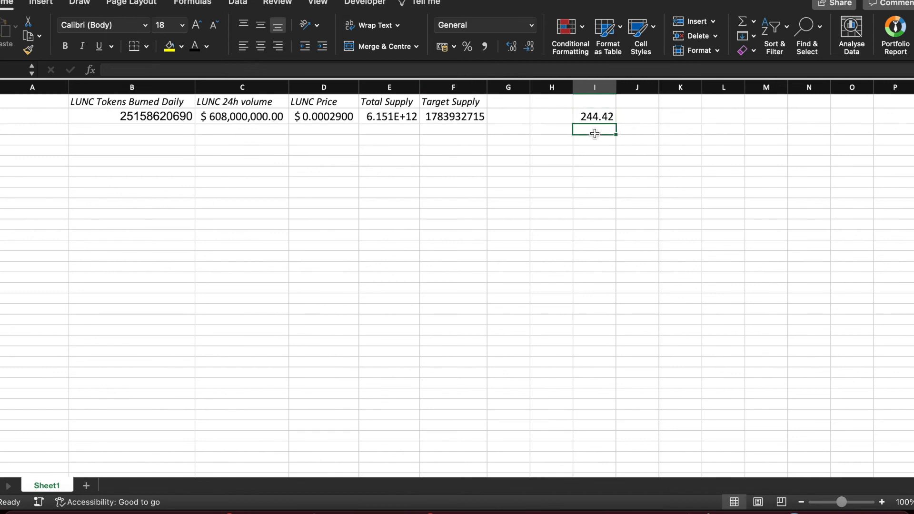
click(595, 117)
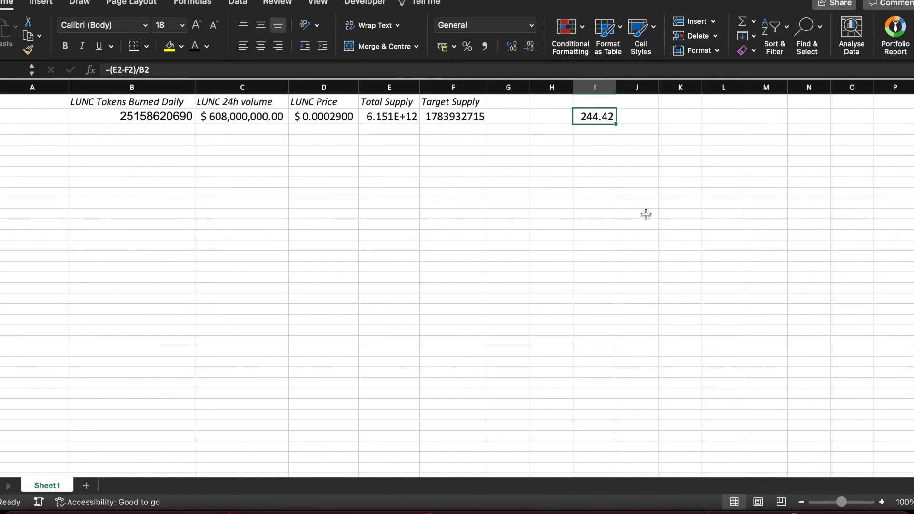
mouse_move(566, 196)
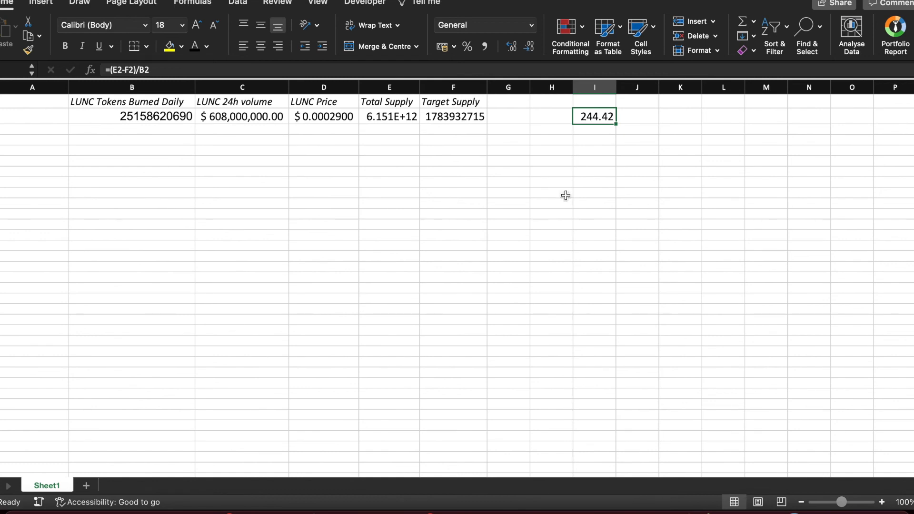
mouse_move(312, 123)
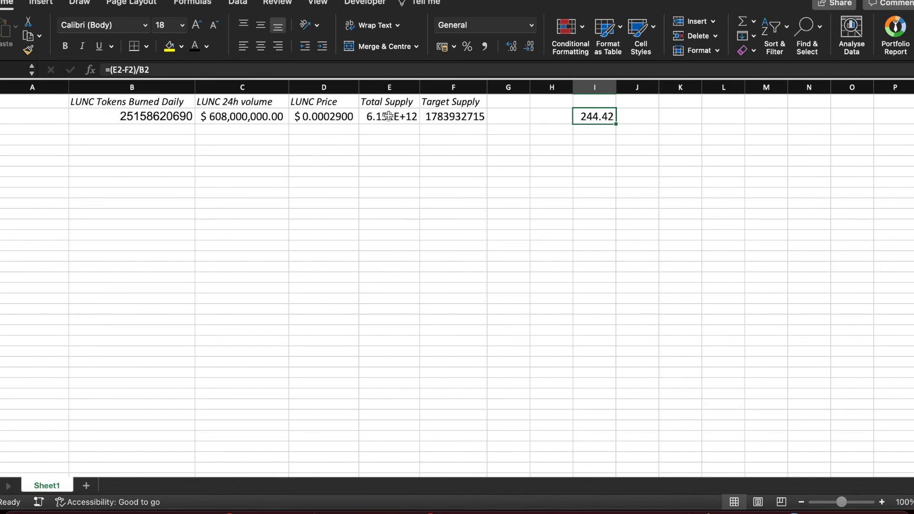
mouse_move(428, 116)
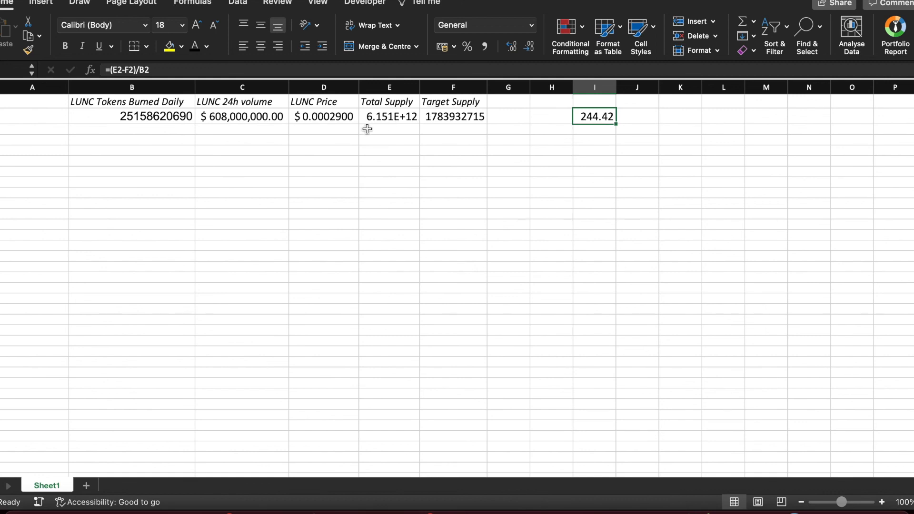
mouse_move(476, 127)
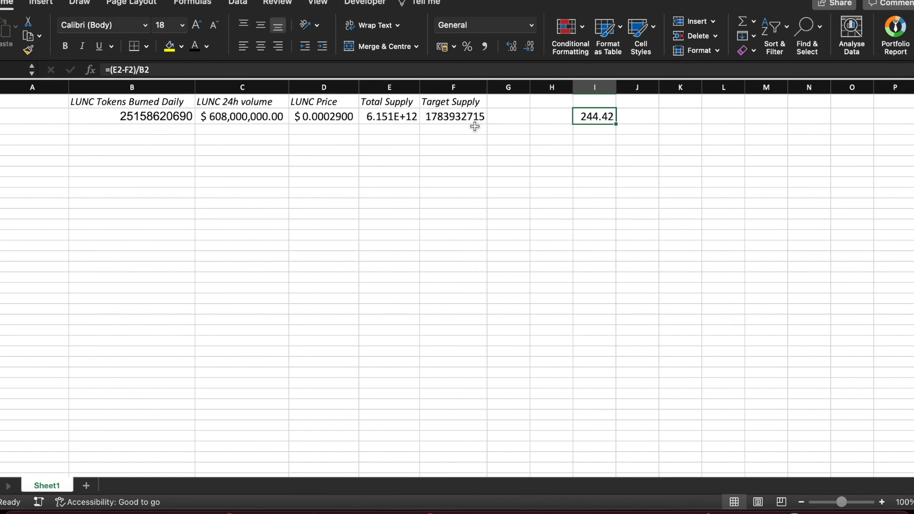
mouse_move(599, 140)
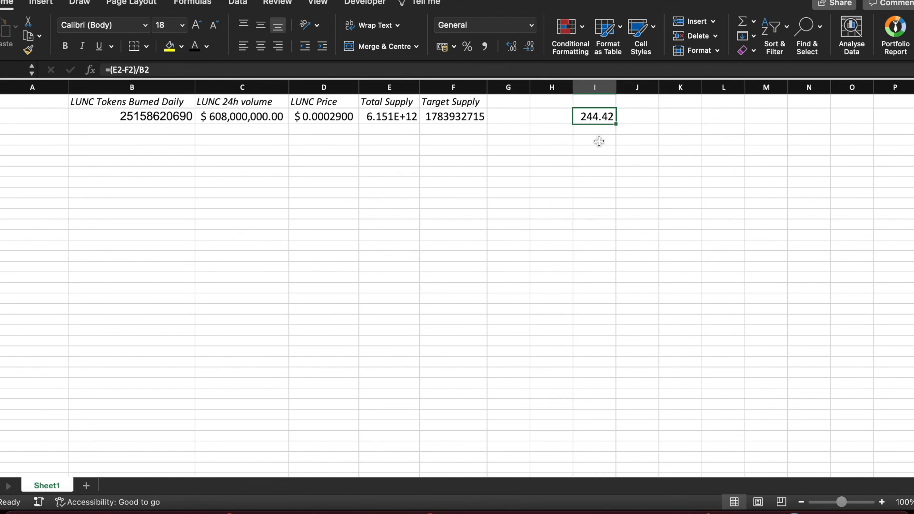